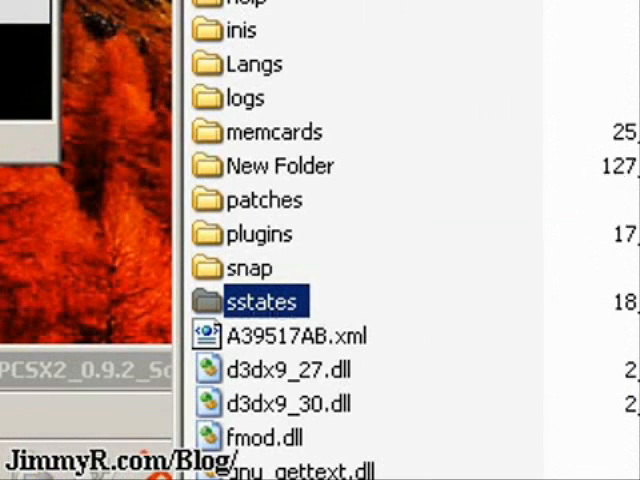
Step: Enter the sstates folder from the PCSX2 installation directory in Explorer
double_click(265, 300)
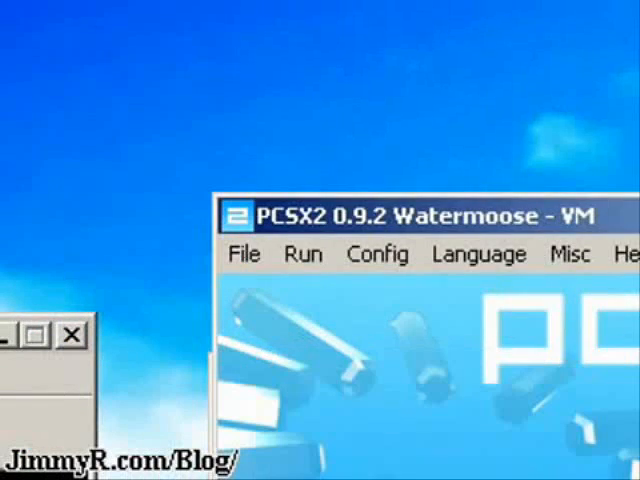
Step: Start the game from PCSX2's Run menu, then refocus the emulator's main window
left_click(244, 254)
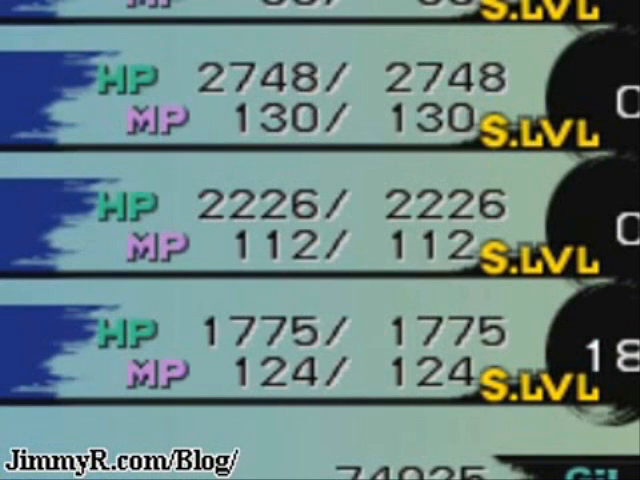
scroll("down", 3)
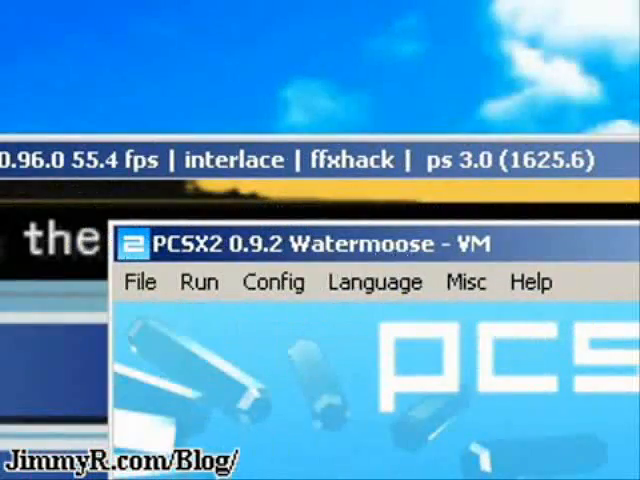
left_click(139, 282)
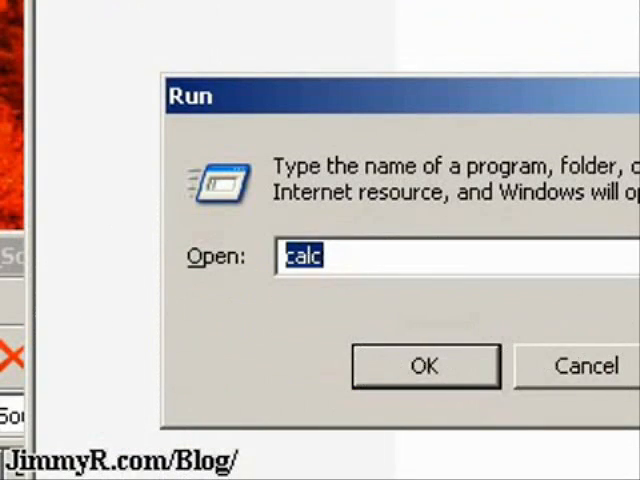
Step: Launch Windows Calculator from the 'calc' Run prompt and switch it to Scientific view
left_click(424, 365)
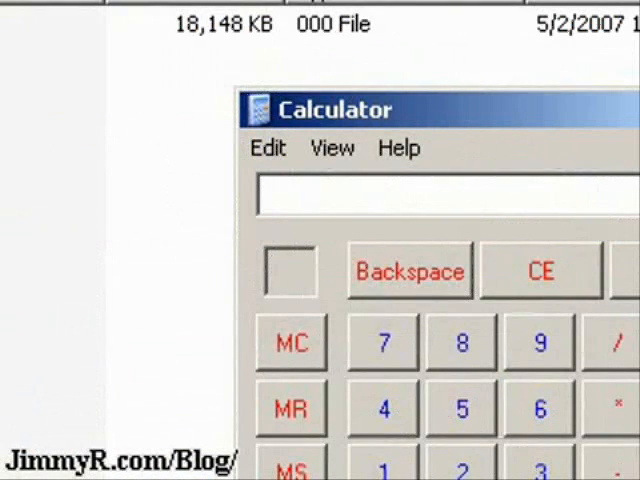
left_click(332, 148)
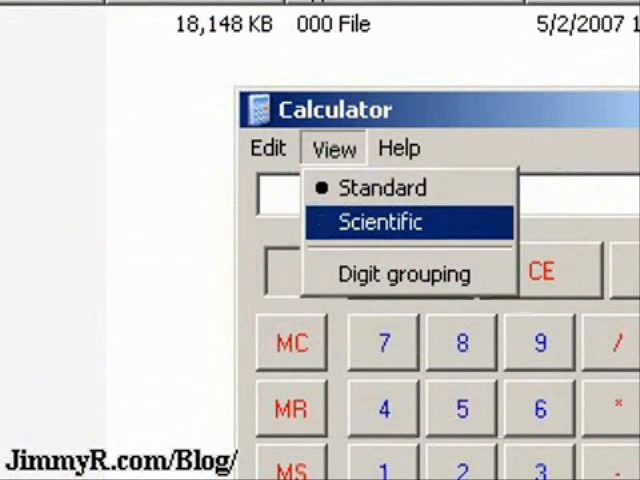
left_click(380, 221)
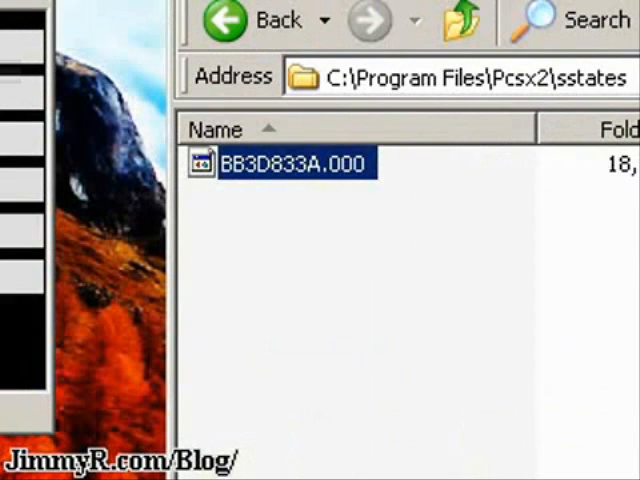
mouse_move(290, 164)
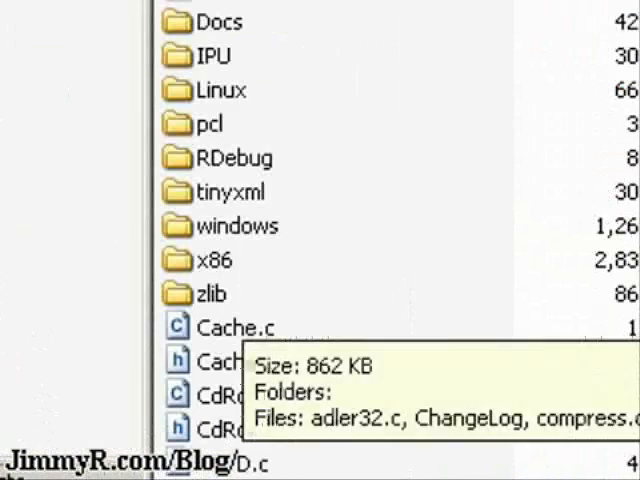
Step: Open the zlib source folder in a second Explorer window beside sstates
left_click(208, 293)
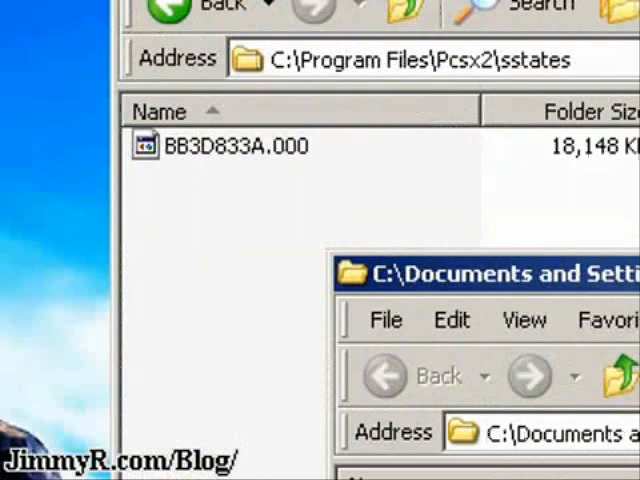
Step: Rename BB3D833A.000 to BB3D833A.000.gz and bring up its 7-Zip context menu
left_click(225, 145)
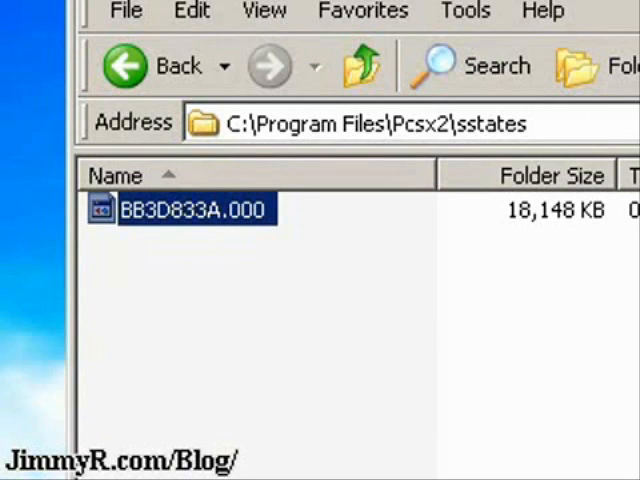
right_click(185, 210)
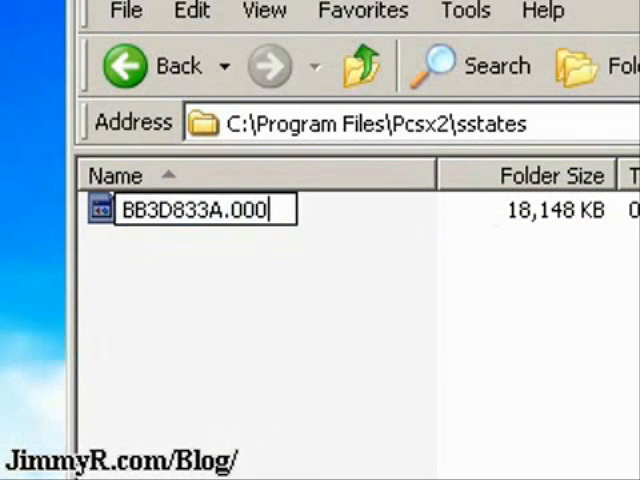
type(".gz")
key("Enter")
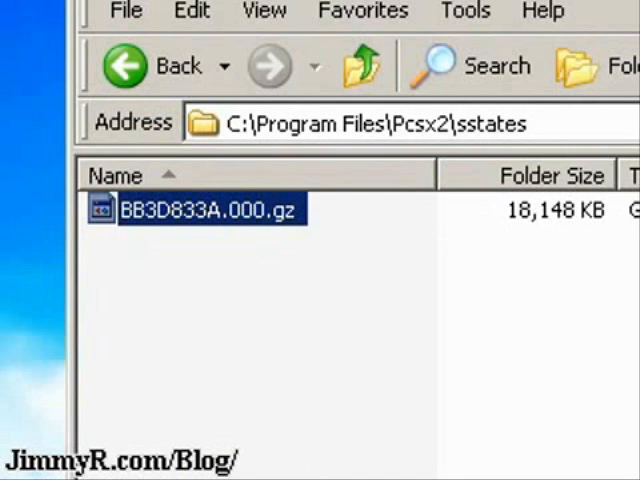
right_click(205, 211)
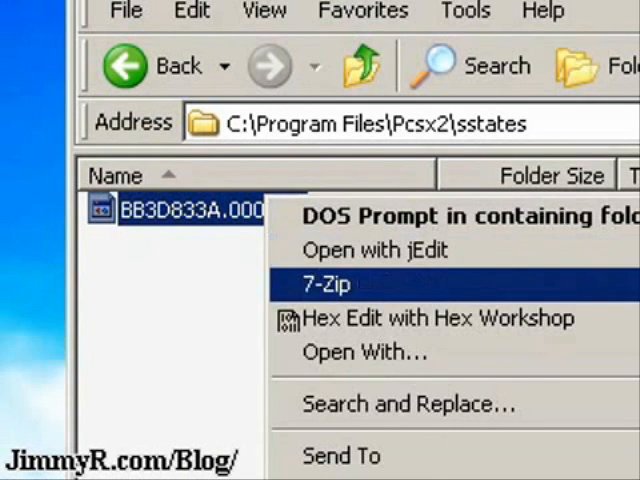